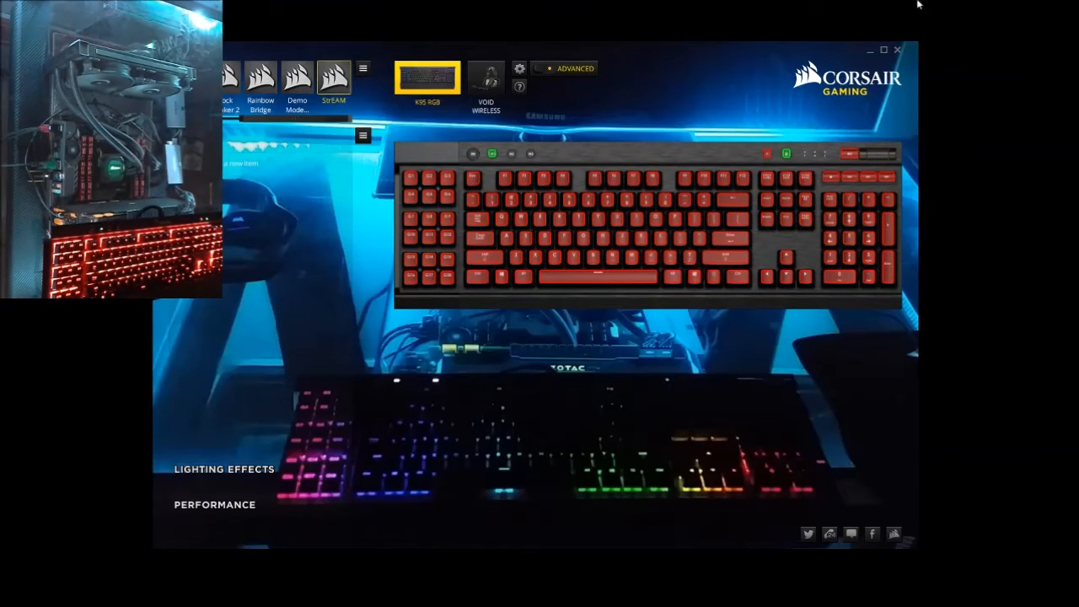
mouse_move(302, 263)
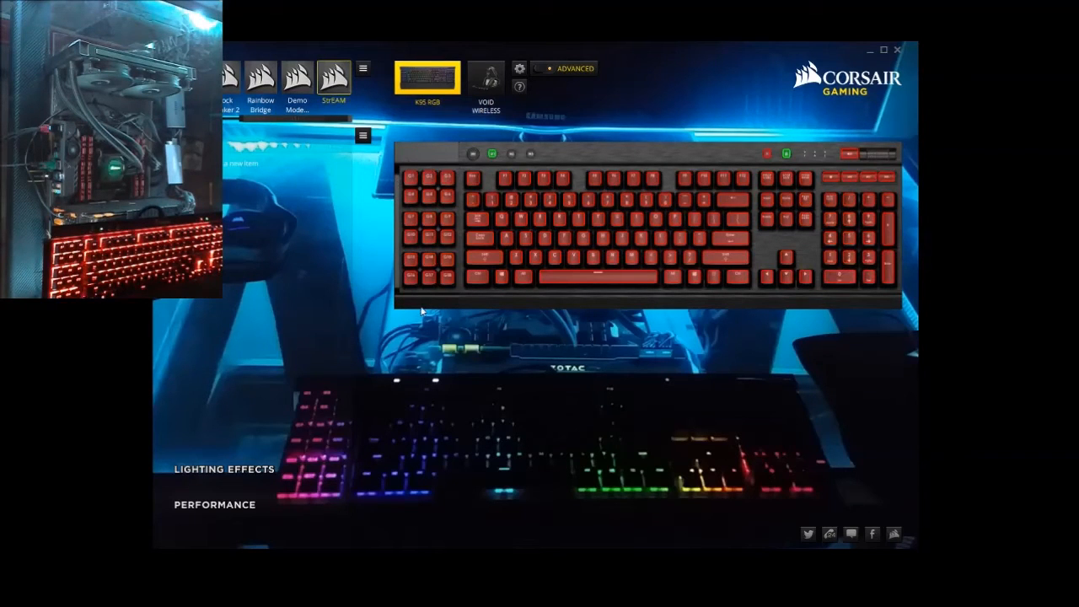
mouse_move(447, 300)
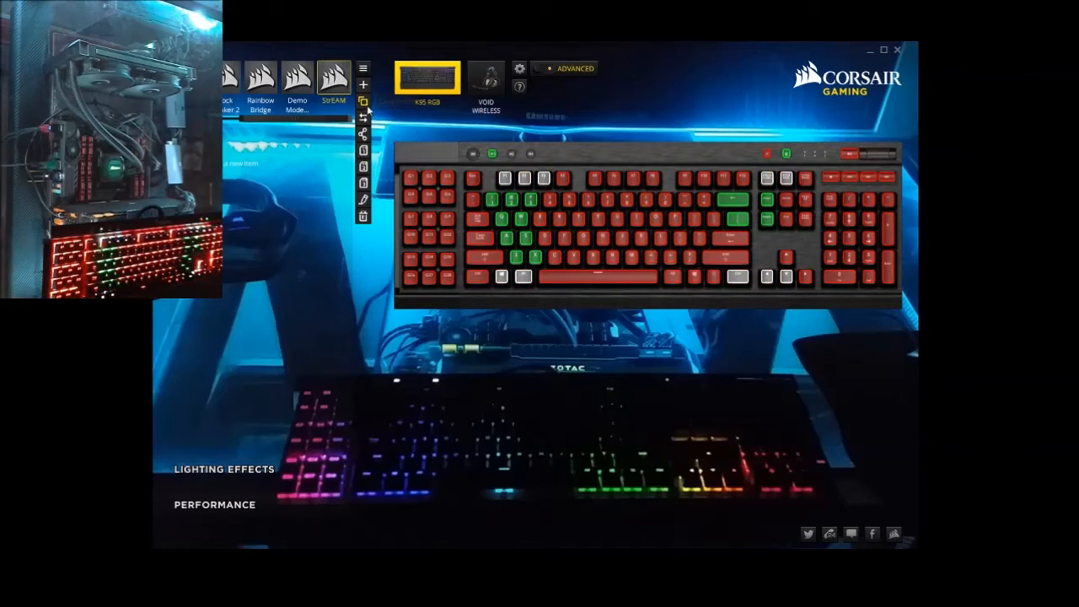
Show global settings for the K95 RGB and VOID Wireless, version 2.6.79.
left_click(362, 215)
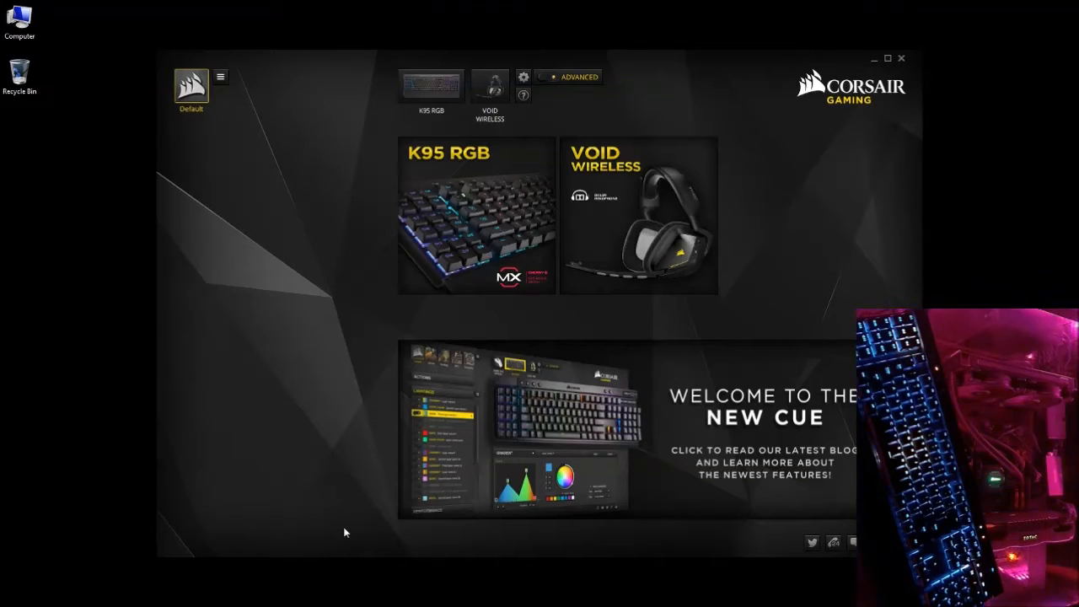
mouse_move(391, 151)
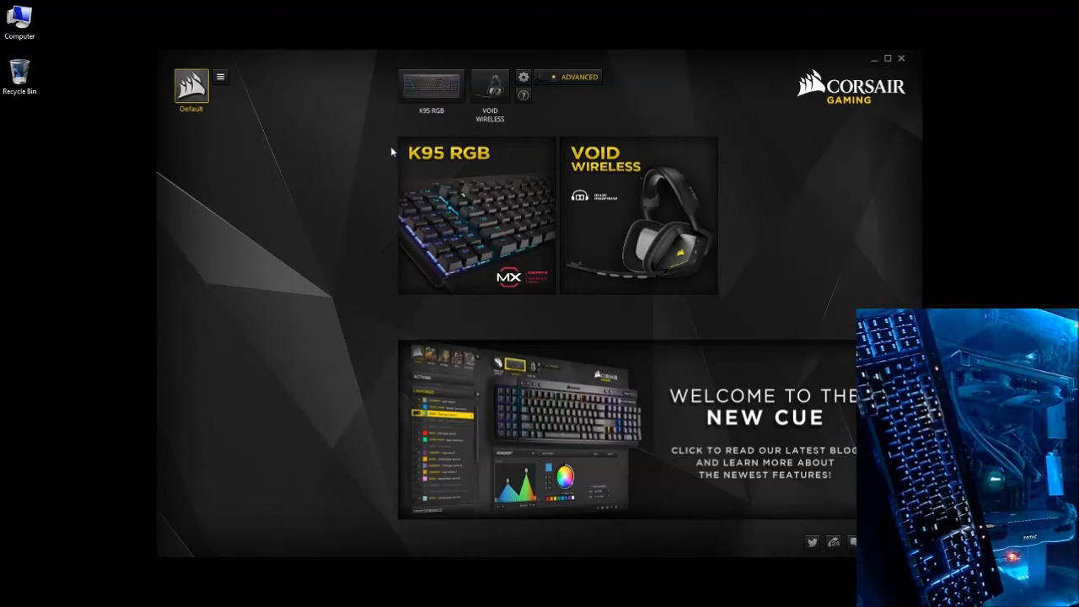
mouse_move(362, 173)
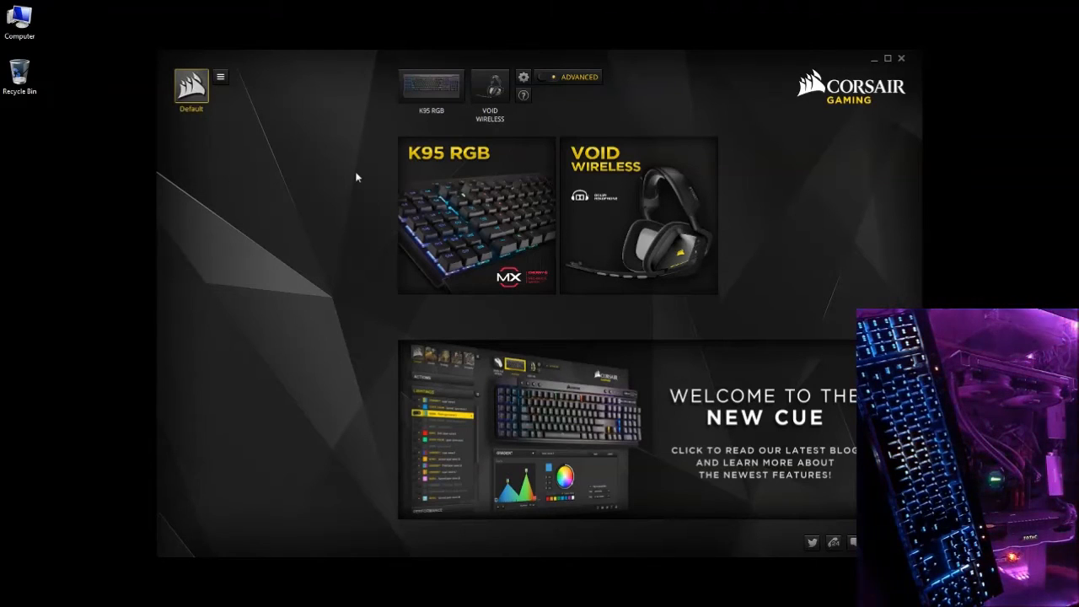
mouse_move(524, 77)
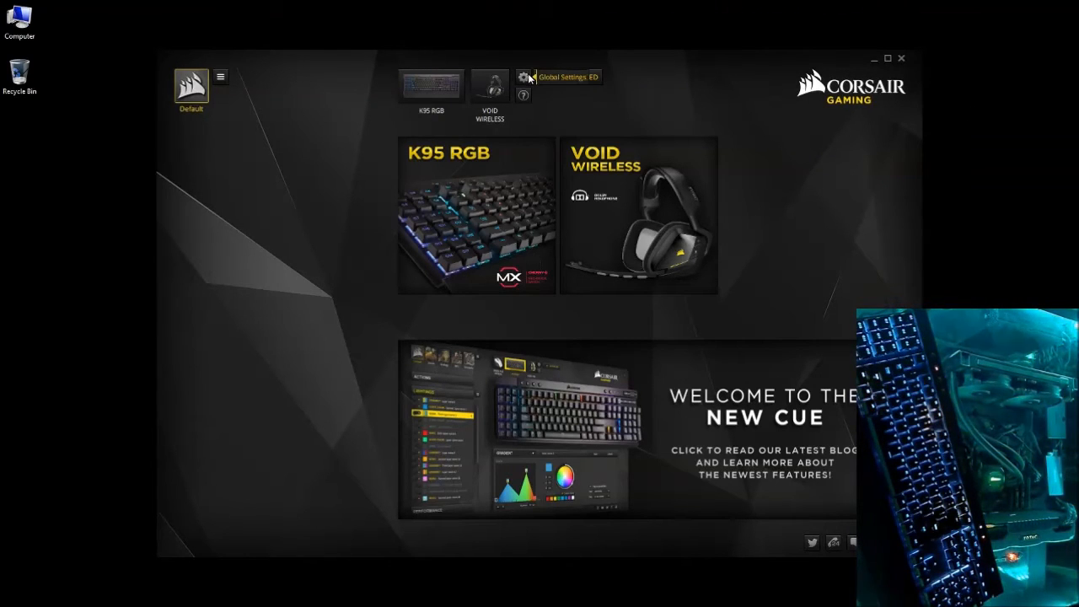
left_click(523, 77)
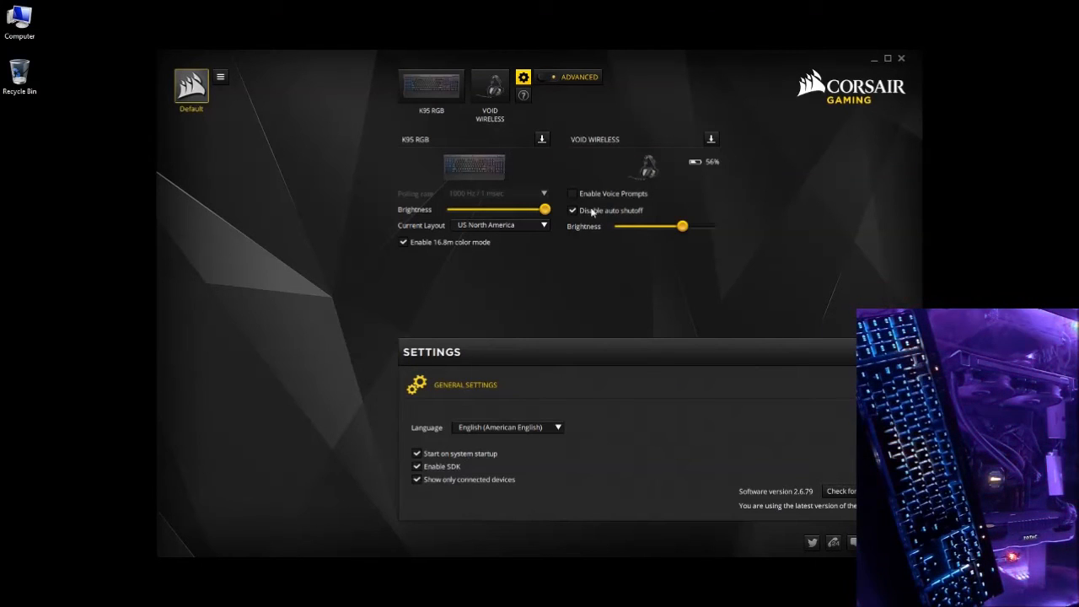
mouse_move(624, 216)
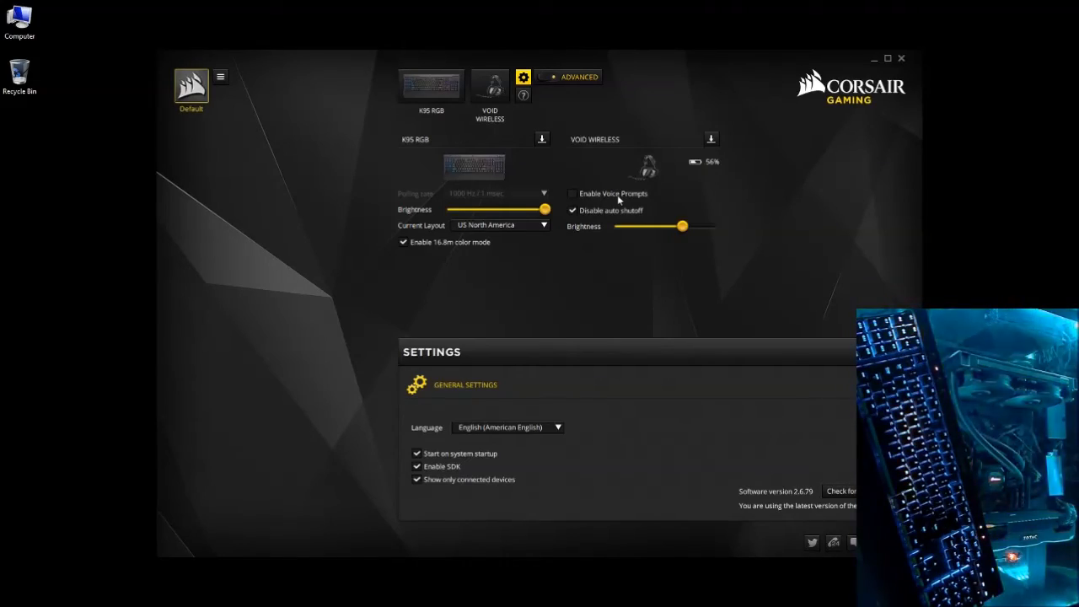
mouse_move(278, 84)
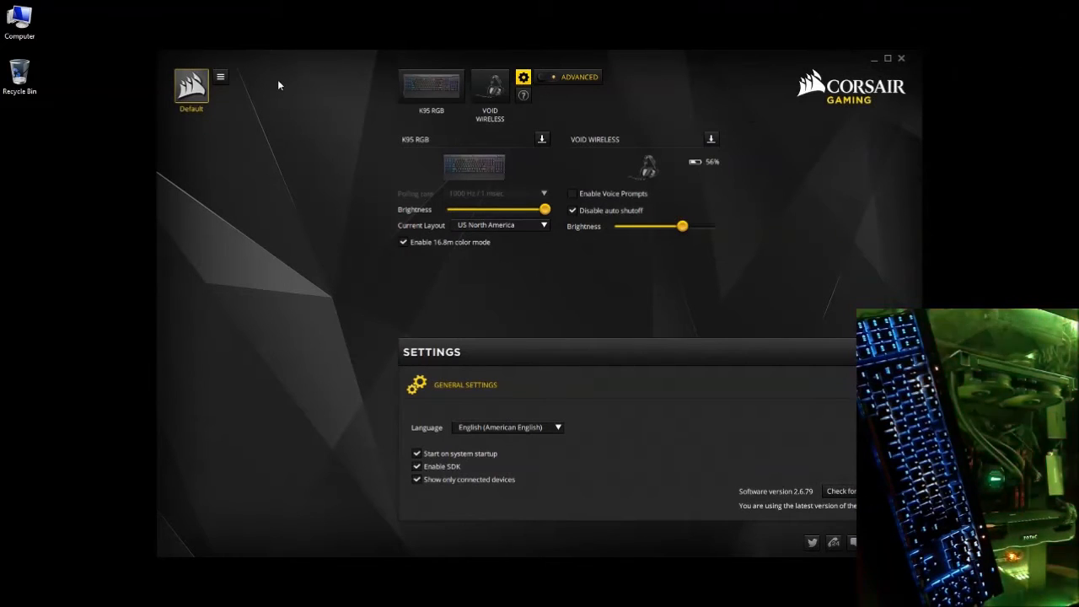
mouse_move(389, 145)
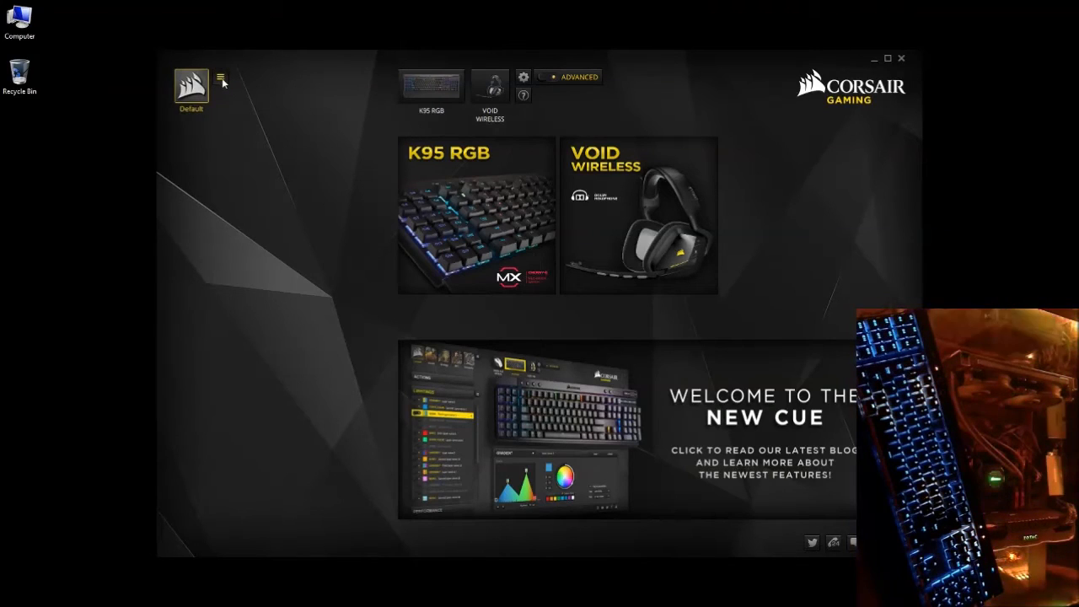
Add a new profile, rename it 'Twitch OBS' beside Default, and save it.
left_click(221, 76)
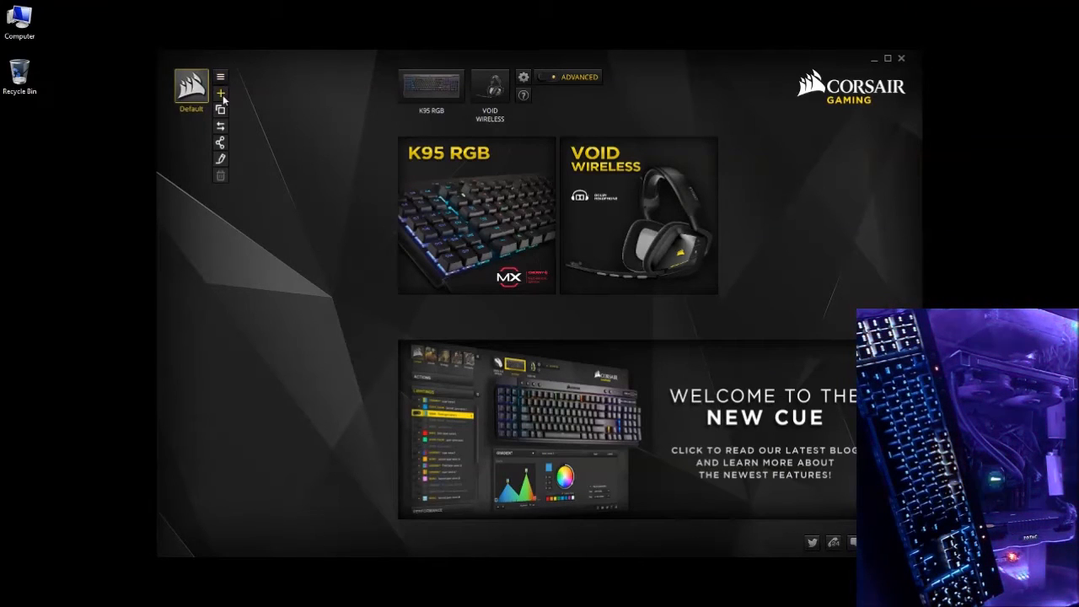
left_click(221, 92)
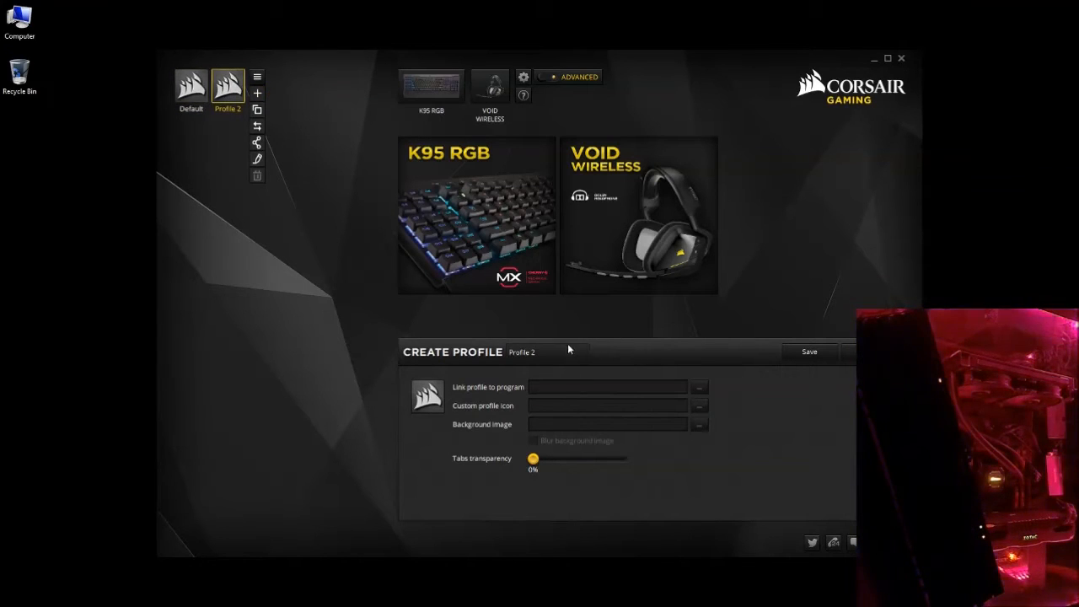
double_click(521, 352)
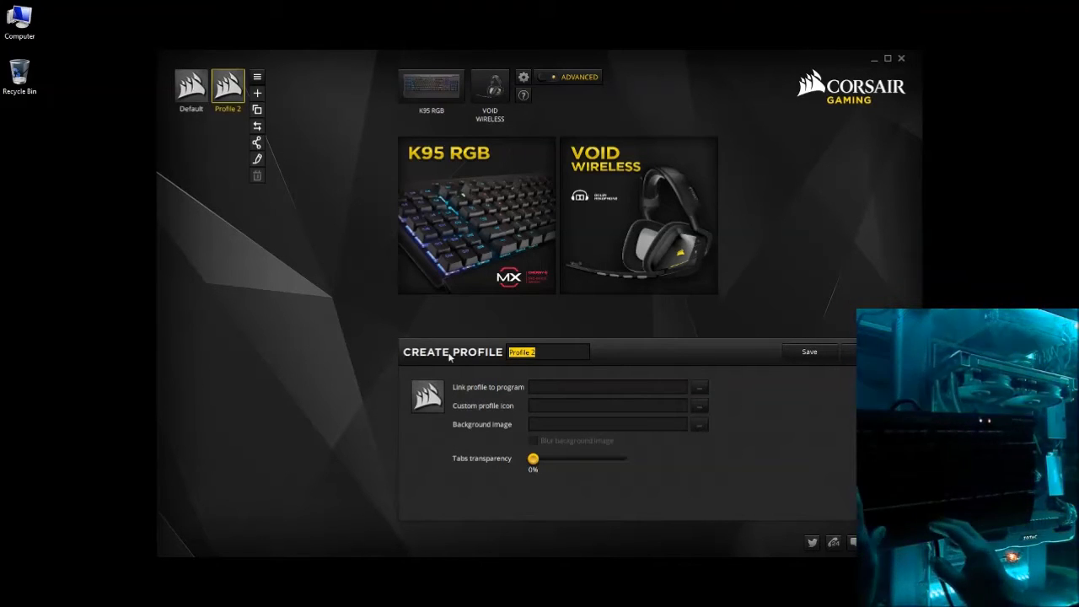
type("Tw")
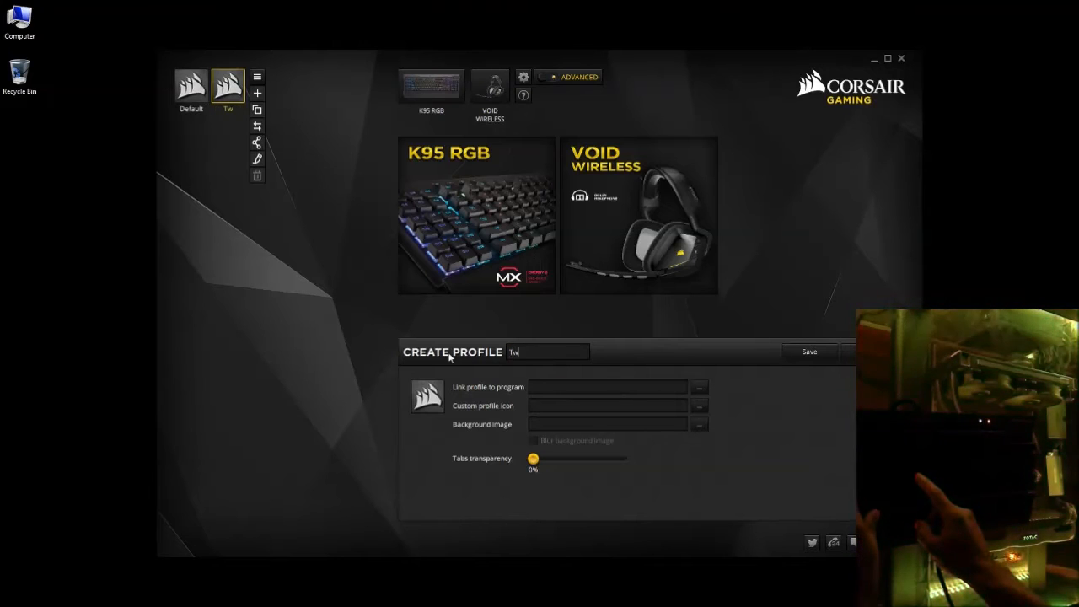
type("itch")
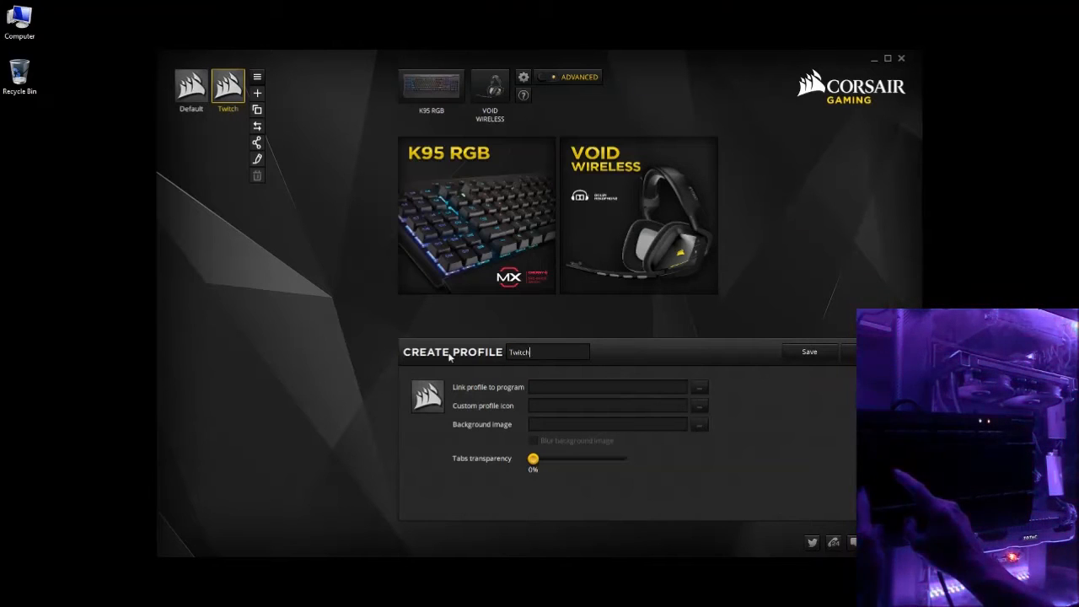
type("OBS")
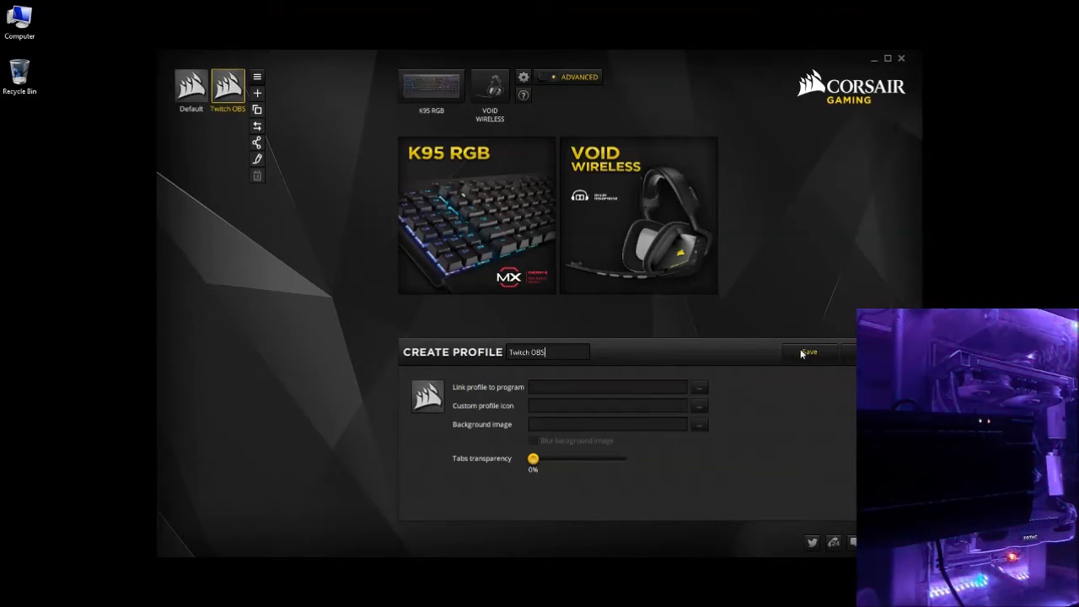
left_click(807, 352)
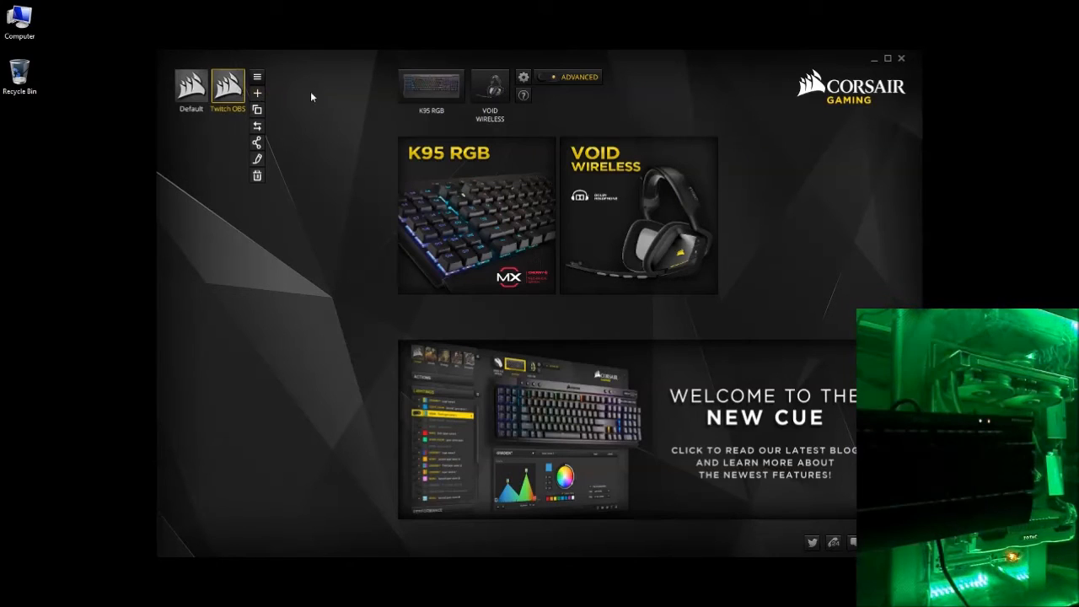
Show the K95 RGB keyboard's empty Lighting Effects list under the Twitch OBS profile.
left_click(431, 84)
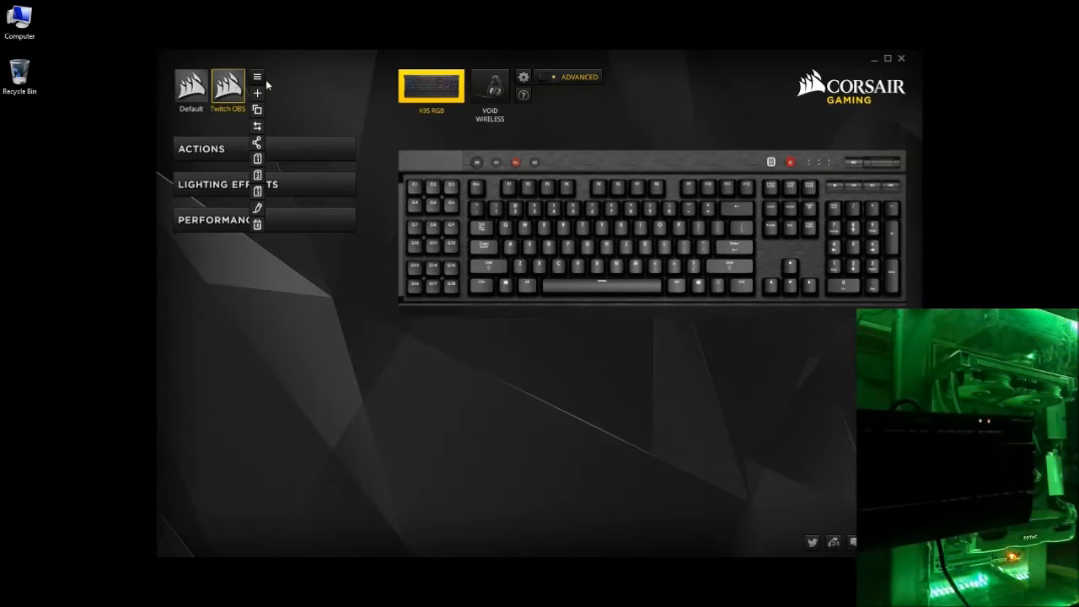
left_click(257, 77)
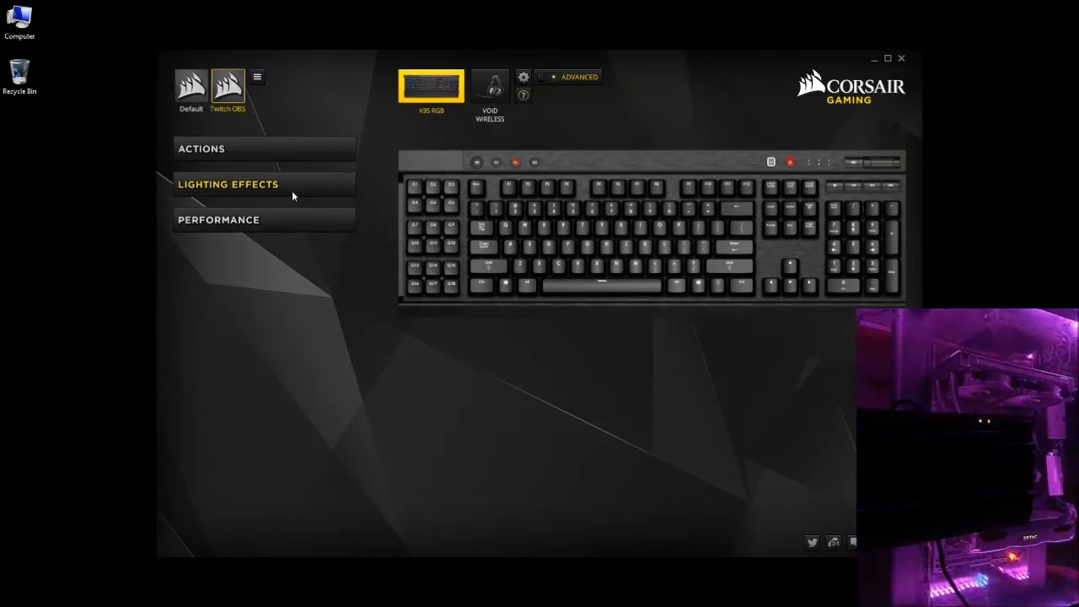
left_click(227, 183)
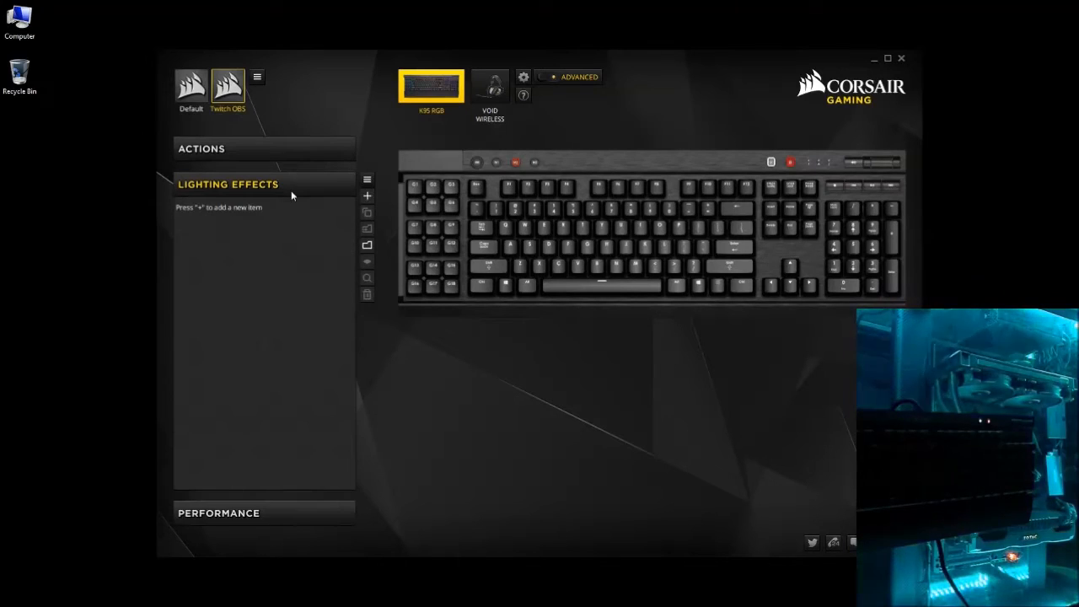
mouse_move(367, 354)
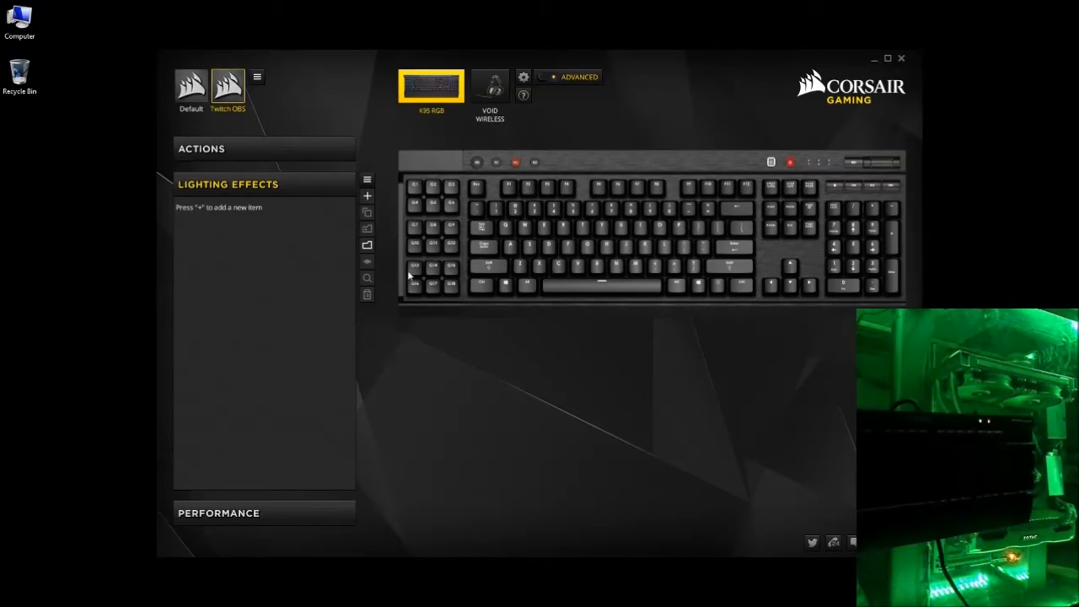
Add a white (255, 255, 255) Solid effect, then view Default's Ripple, Wave and Static effects.
left_click(367, 195)
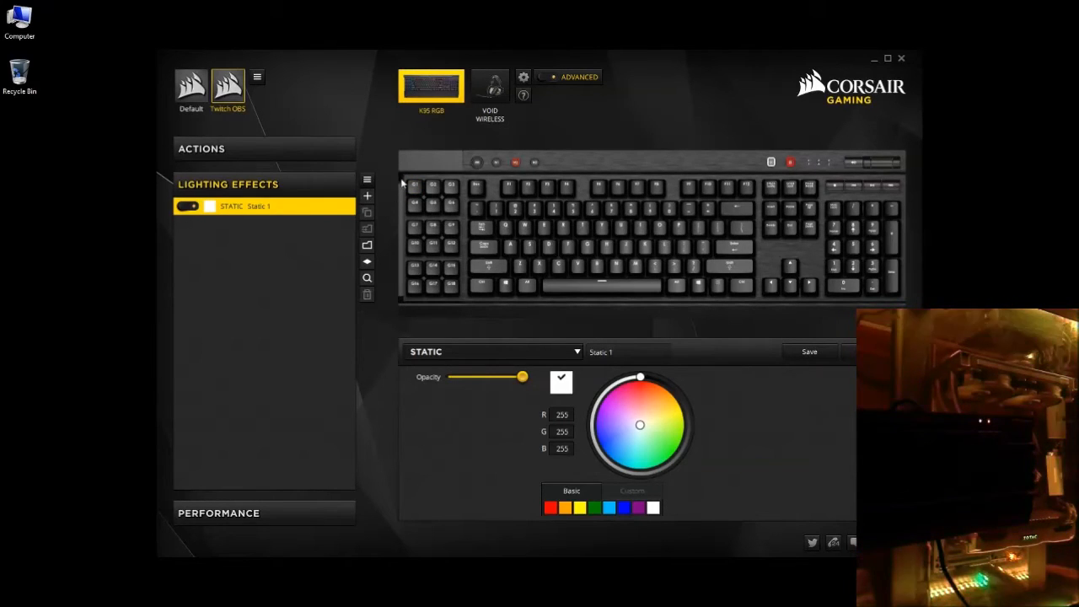
mouse_move(409, 293)
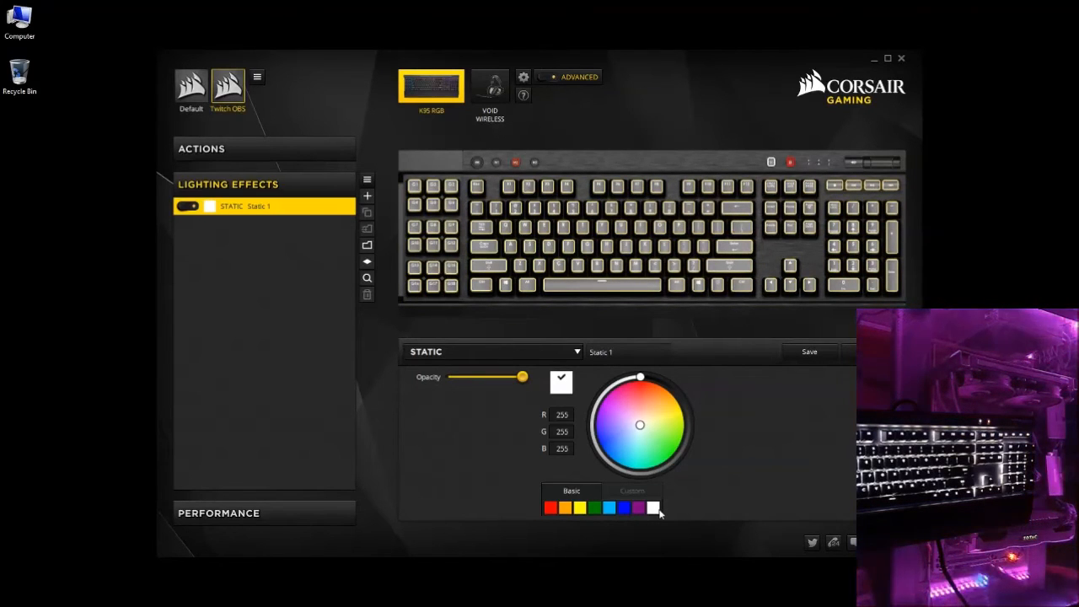
left_click(492, 351)
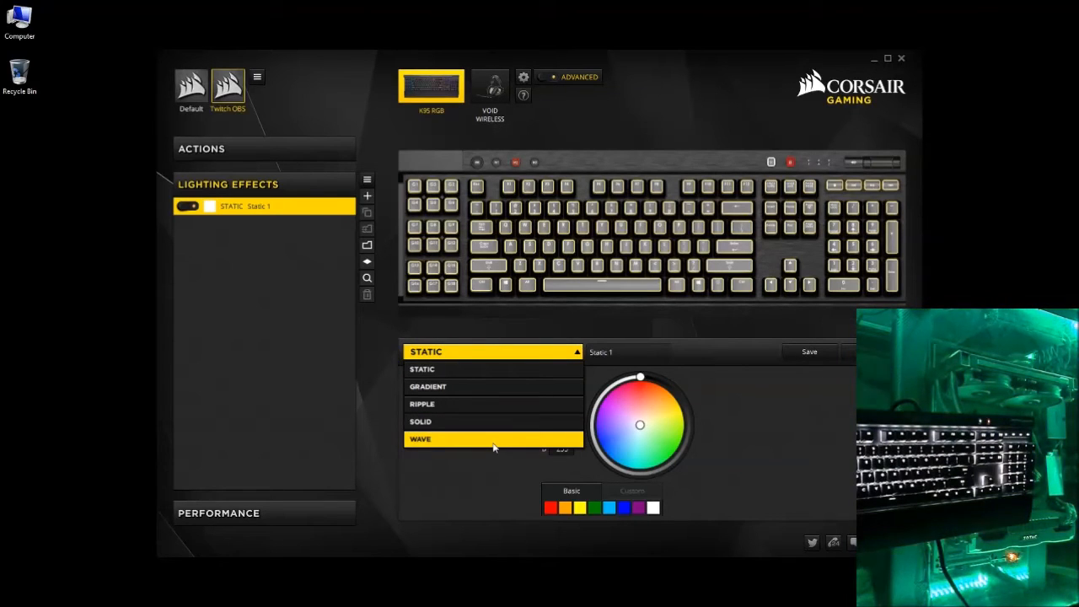
mouse_move(495, 421)
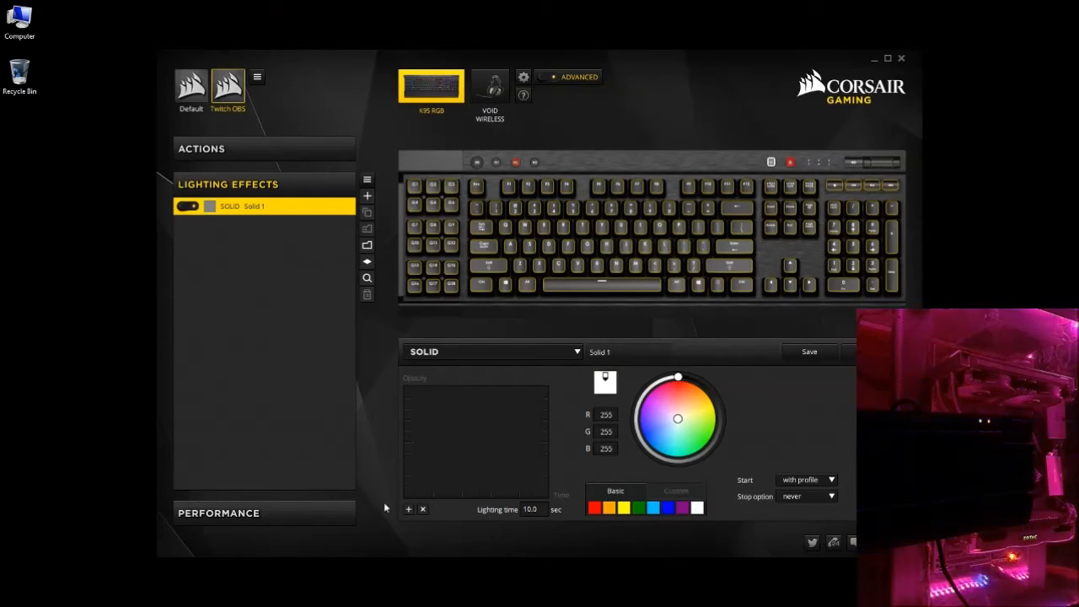
left_click(408, 509)
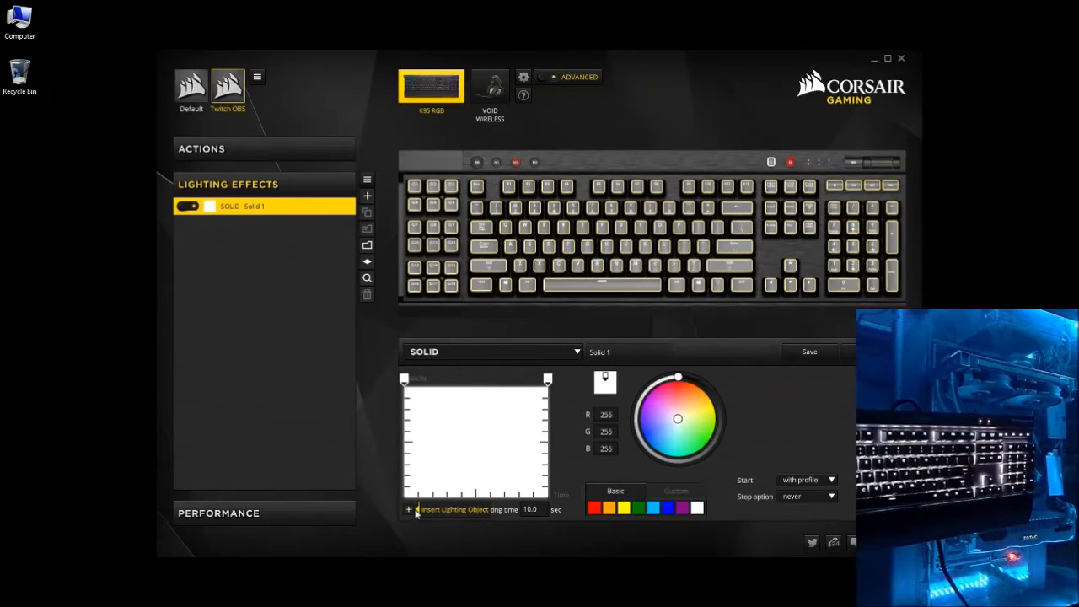
mouse_move(737, 439)
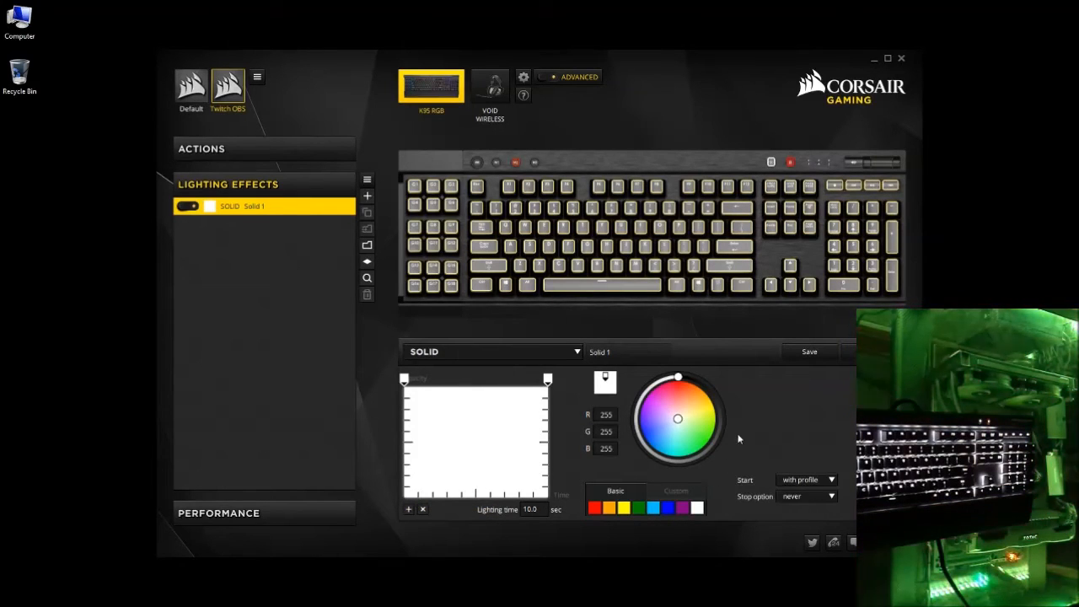
mouse_move(792, 373)
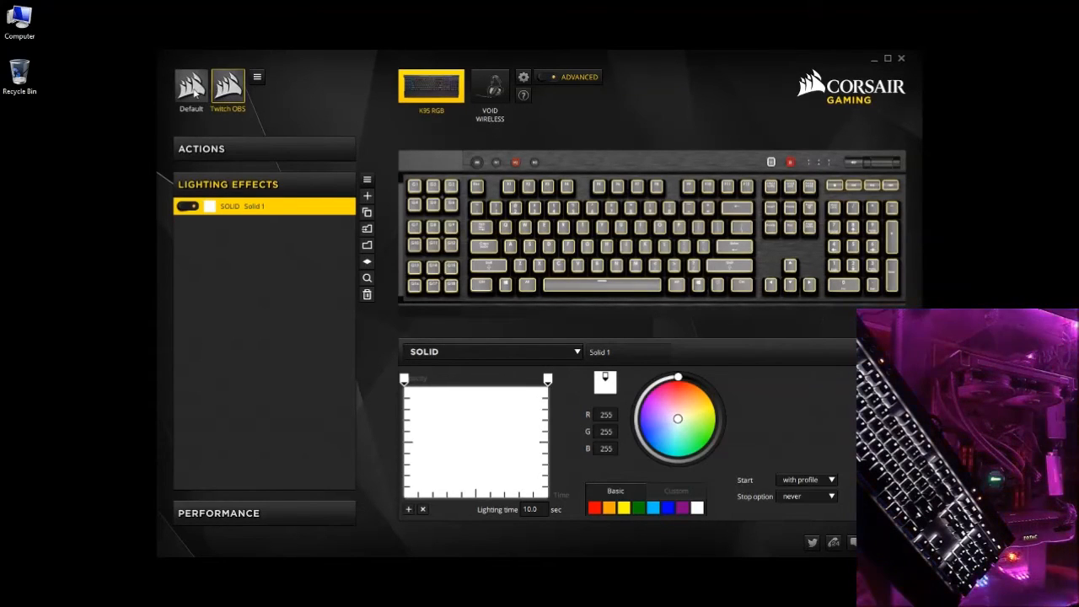
left_click(190, 84)
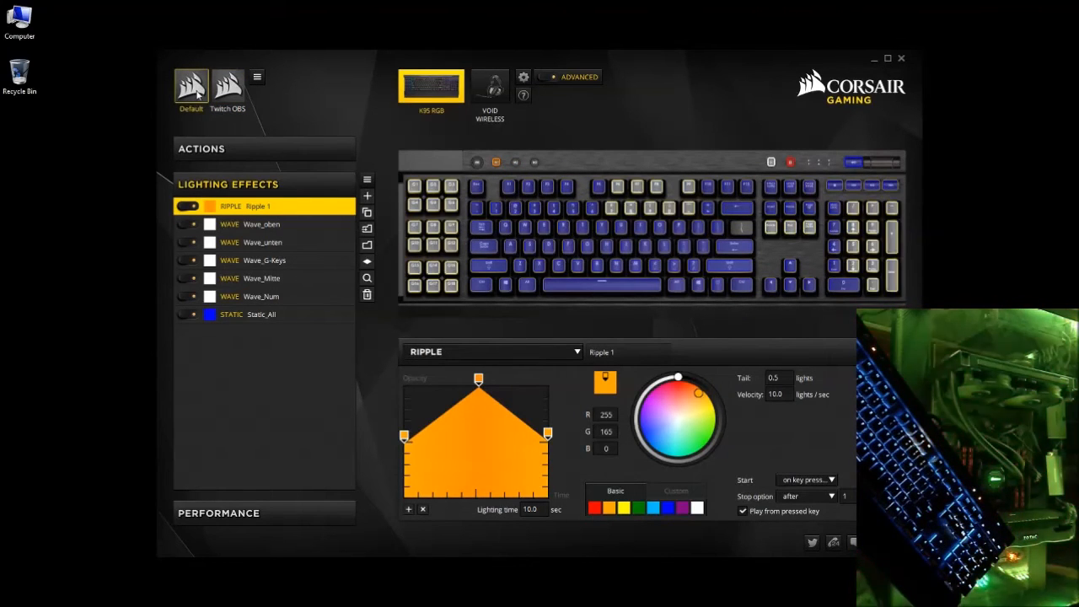
Back in Twitch OBS, add a second lighting layer and change its type to Wave.
left_click(227, 87)
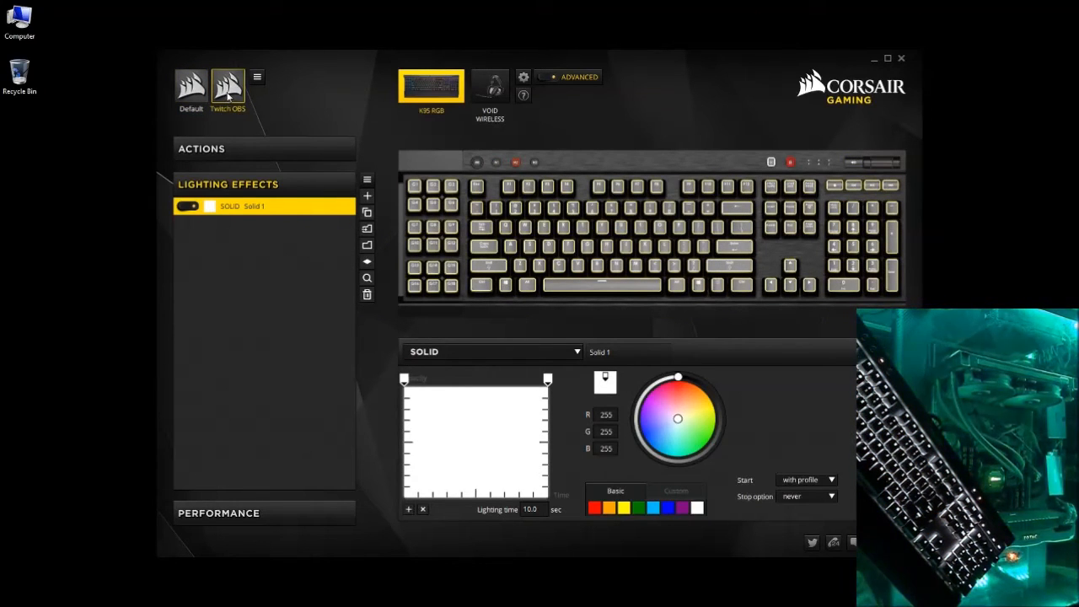
mouse_move(321, 382)
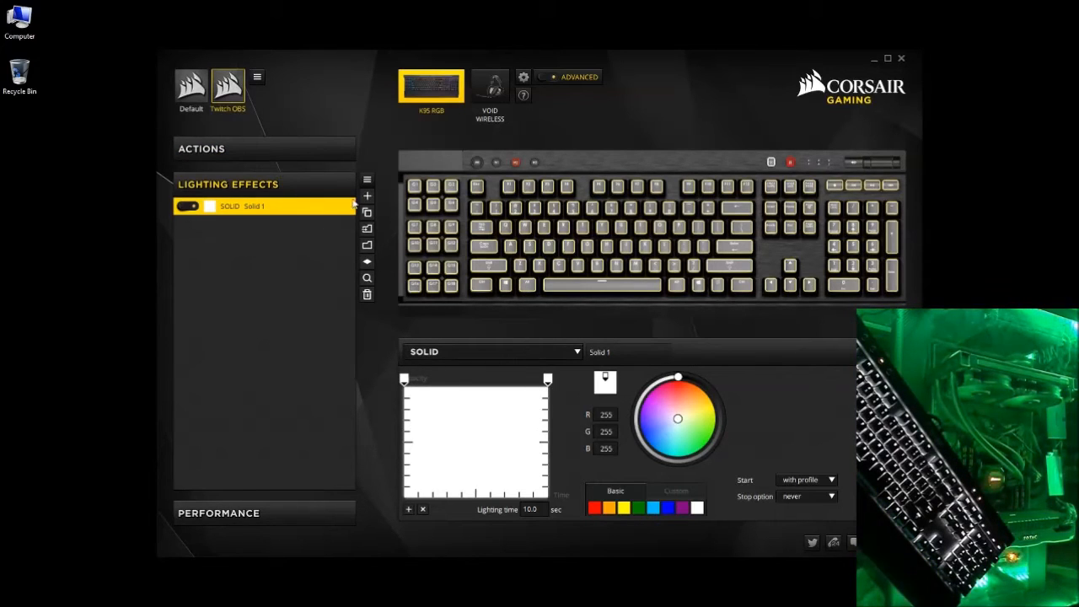
left_click(366, 194)
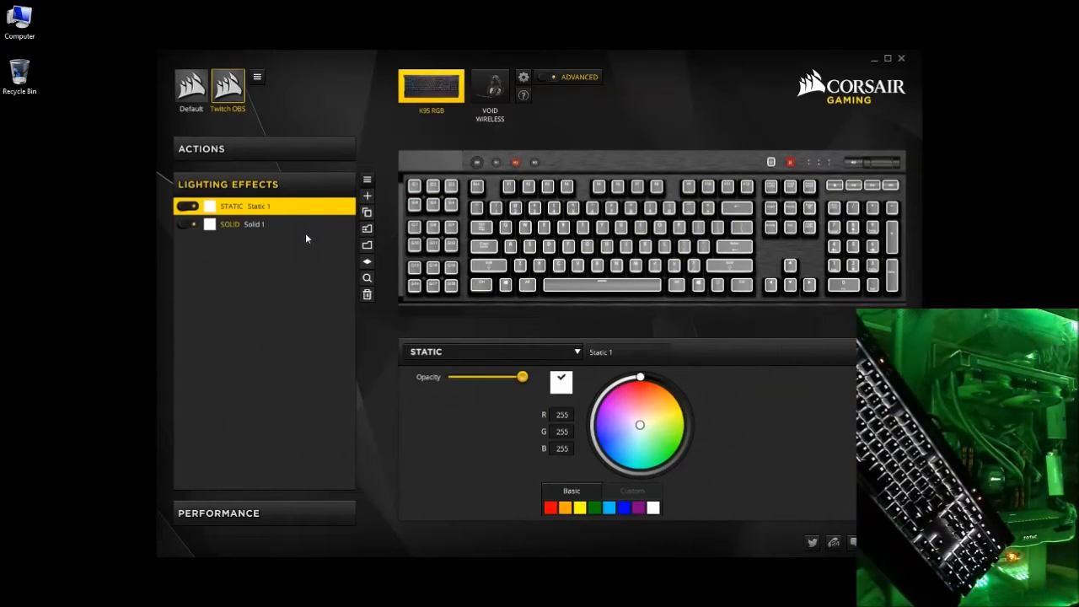
left_click(253, 223)
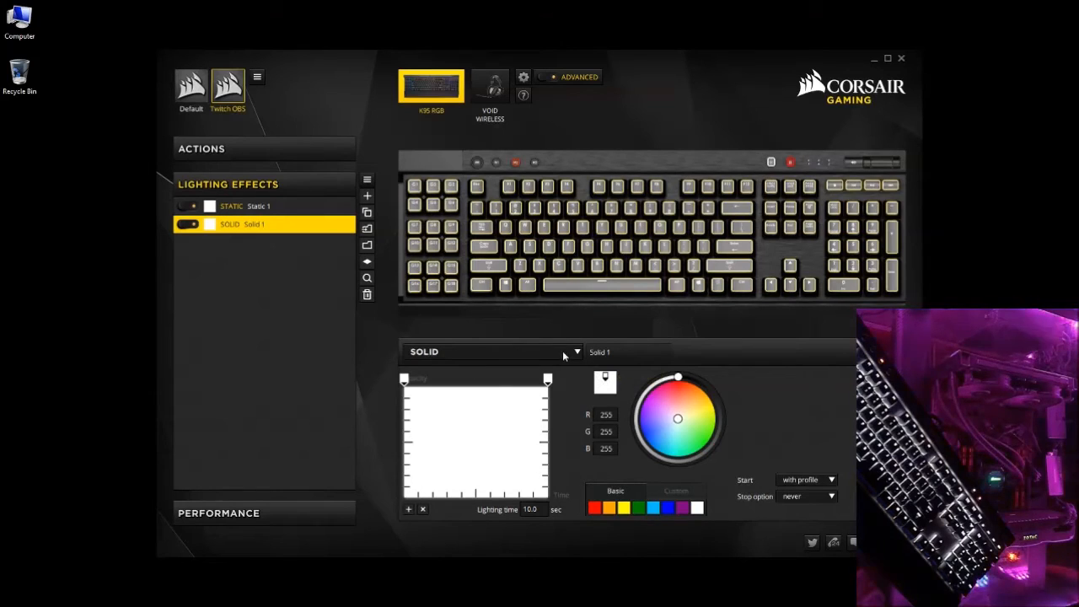
left_click(575, 352)
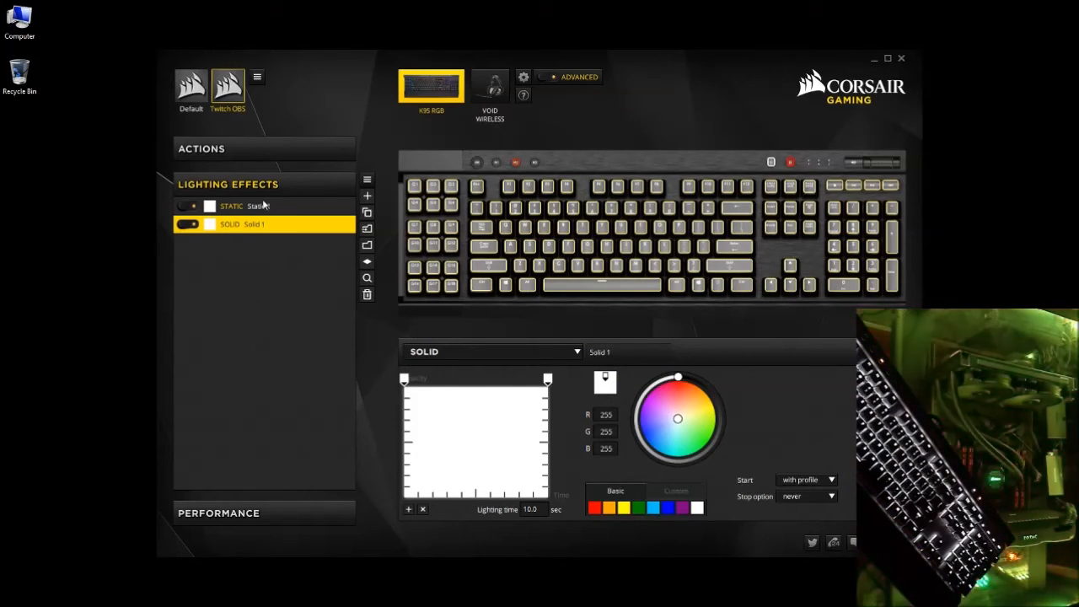
left_click(232, 205)
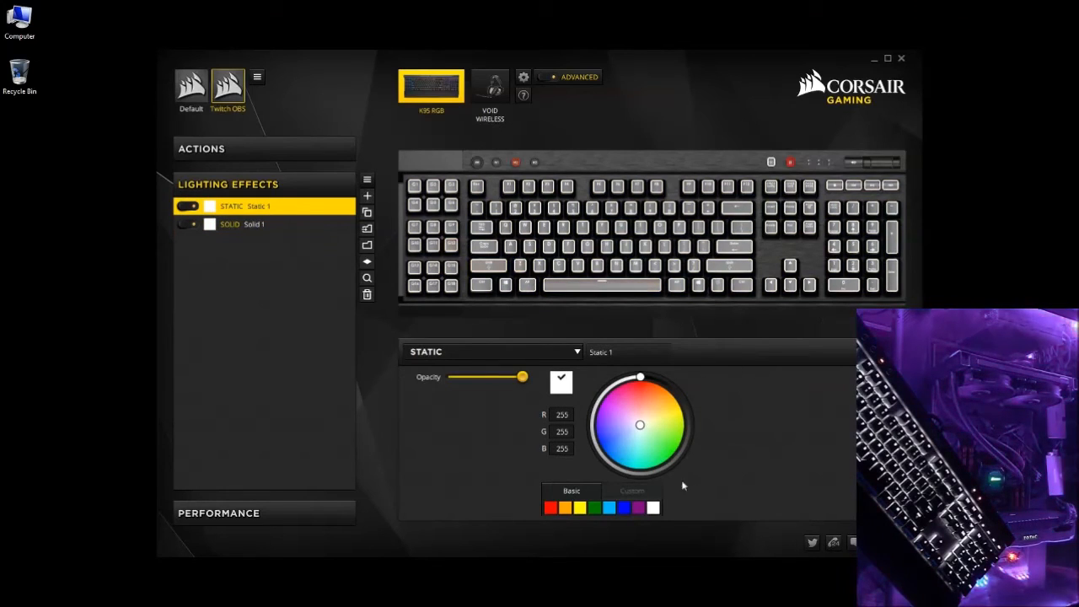
left_click(491, 351)
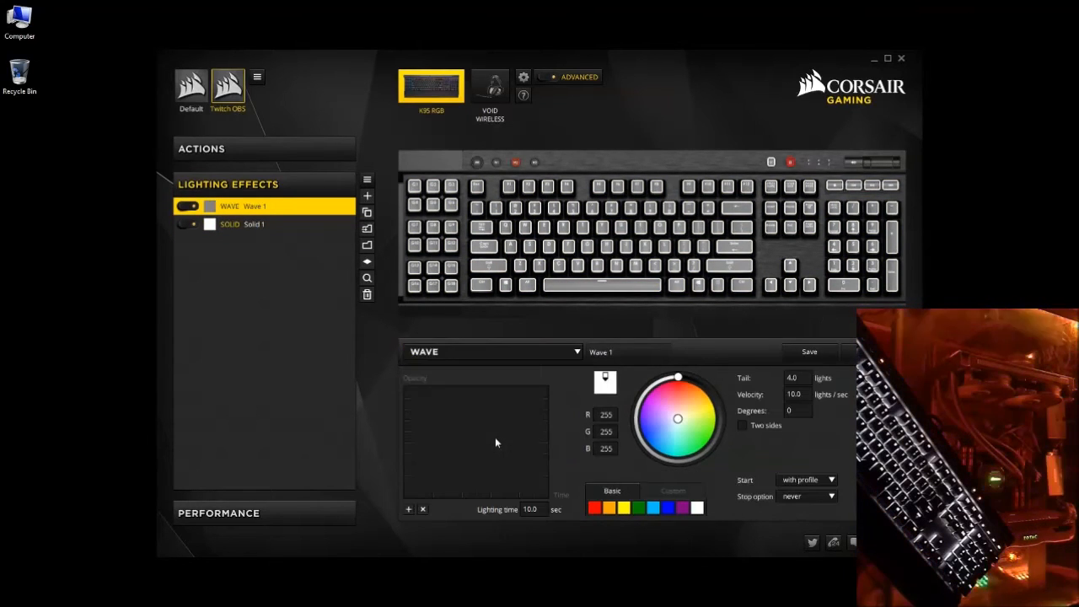
Colour the Wave 1 effect purple (R128 G0 B128) from the Basic palette.
left_click(683, 507)
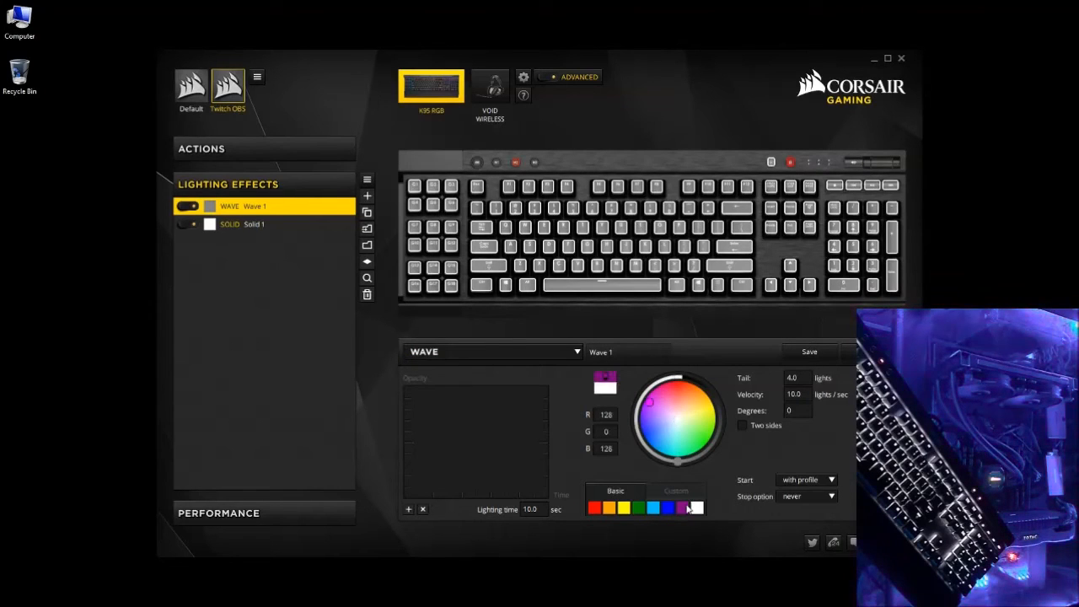
left_click(683, 507)
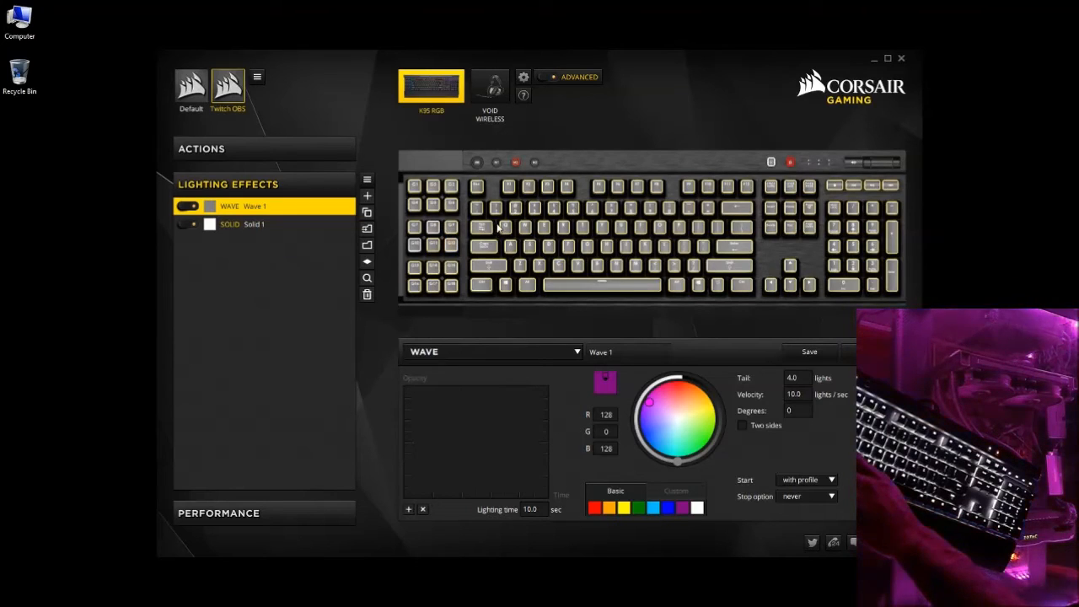
mouse_move(489, 257)
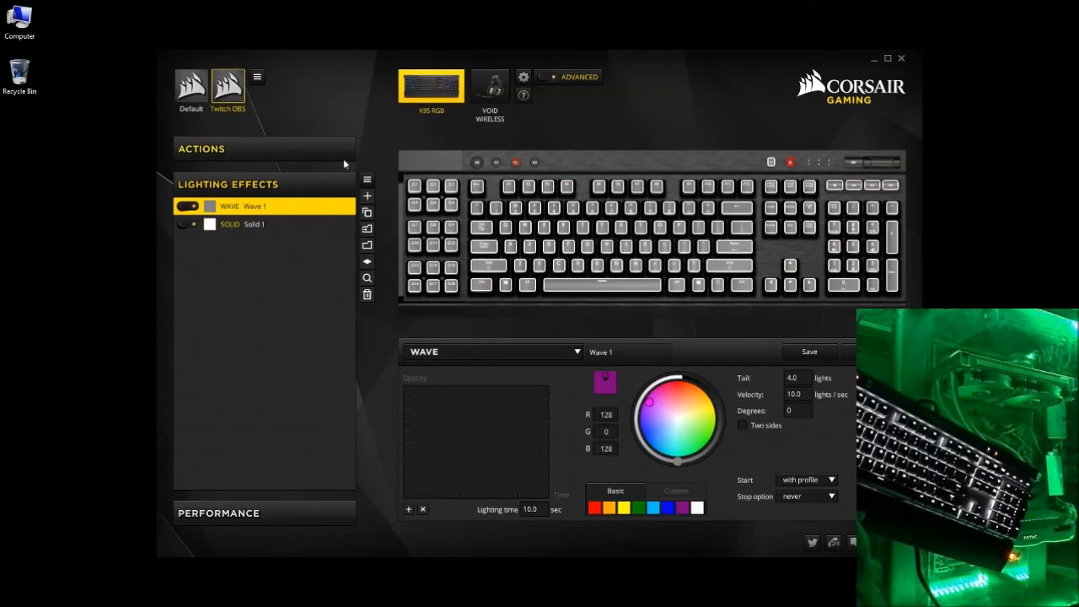
mouse_move(451, 214)
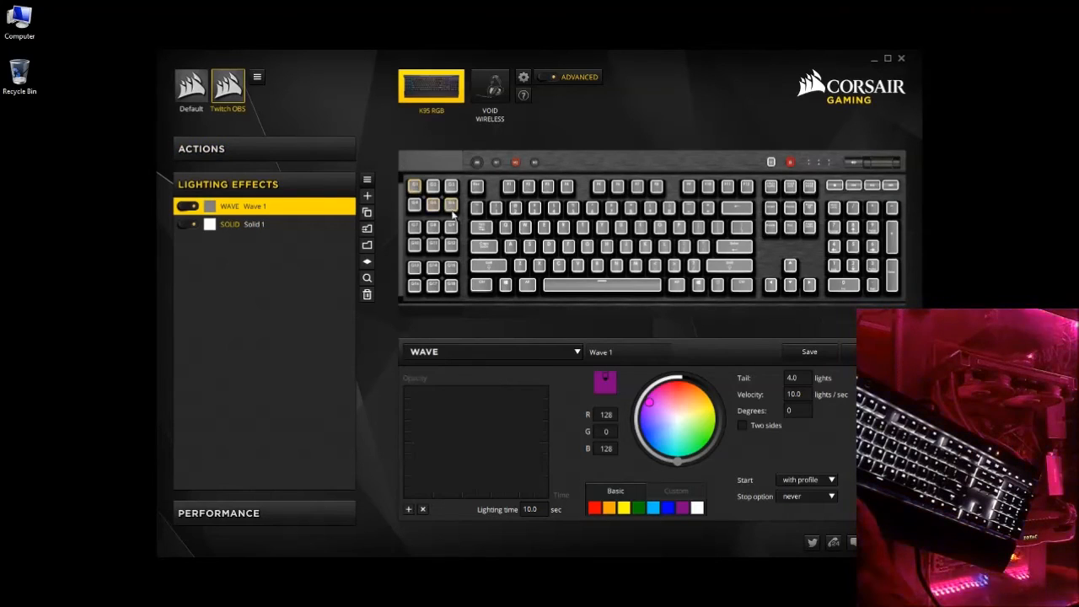
mouse_move(426, 325)
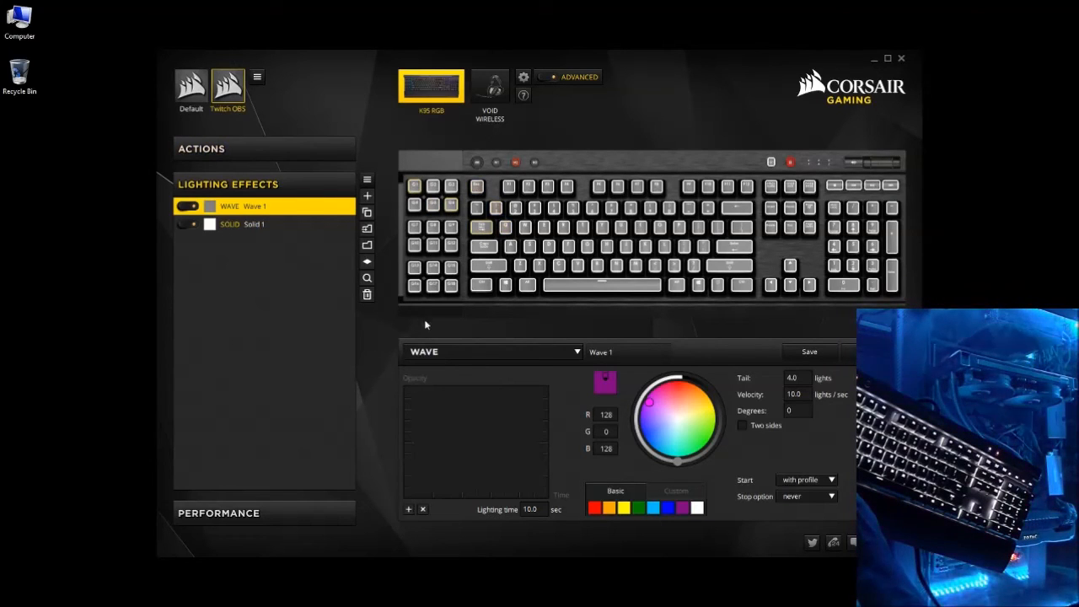
mouse_move(470, 311)
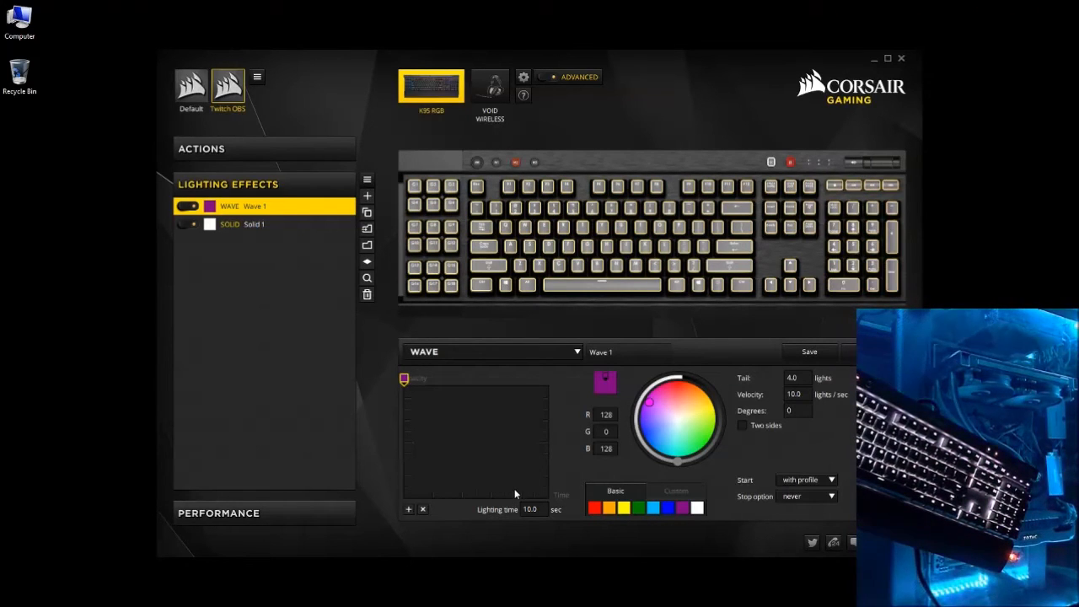
mouse_move(581, 473)
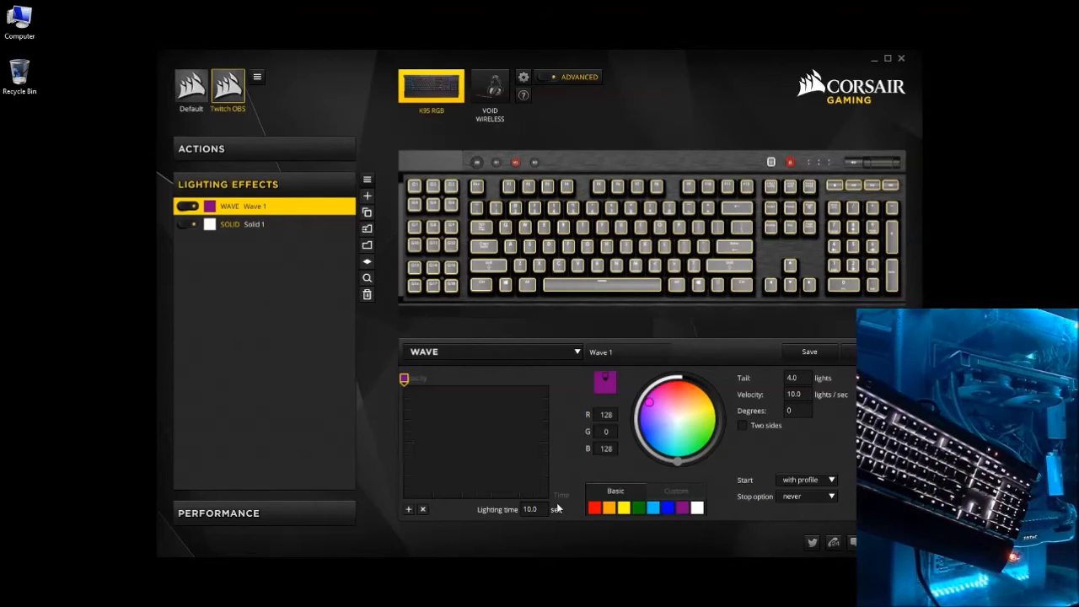
Assign the purple Wave 1 layer to every key on the K95 RGB preview.
left_click(530, 508)
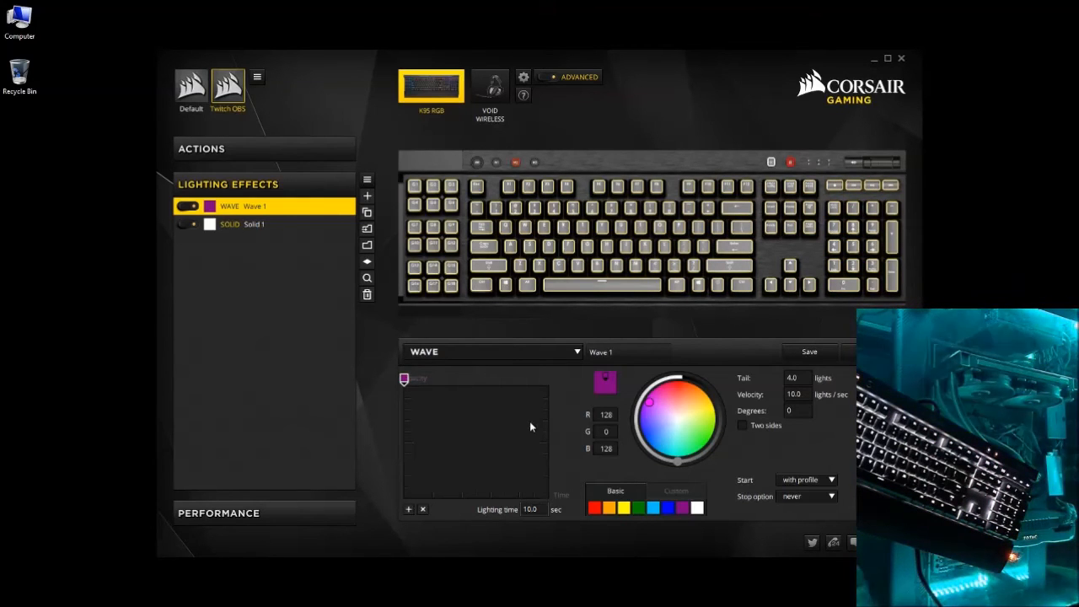
mouse_move(556, 439)
type("18")
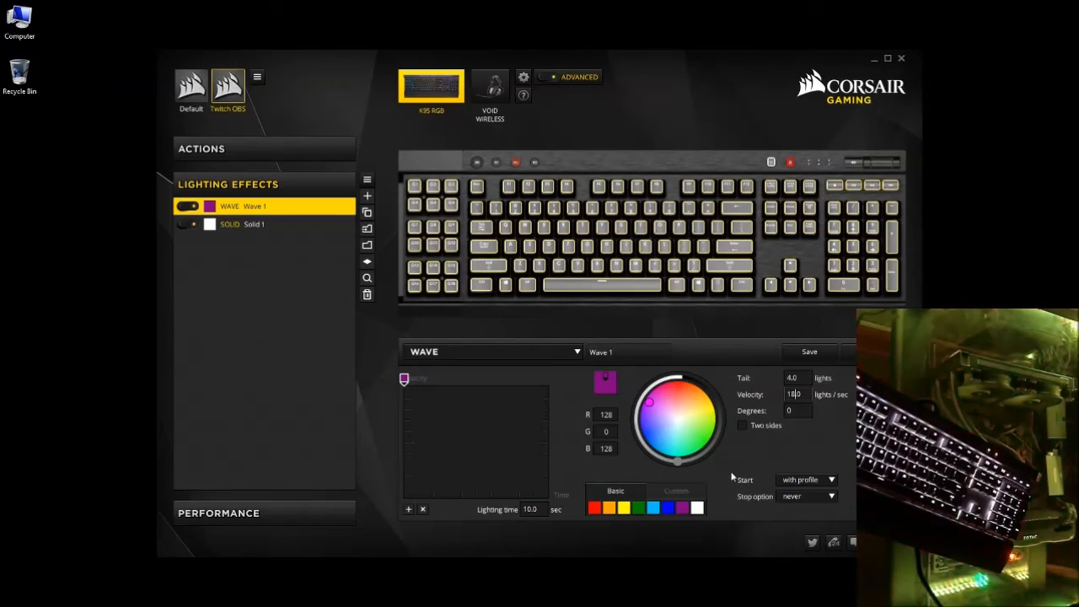
mouse_move(747, 466)
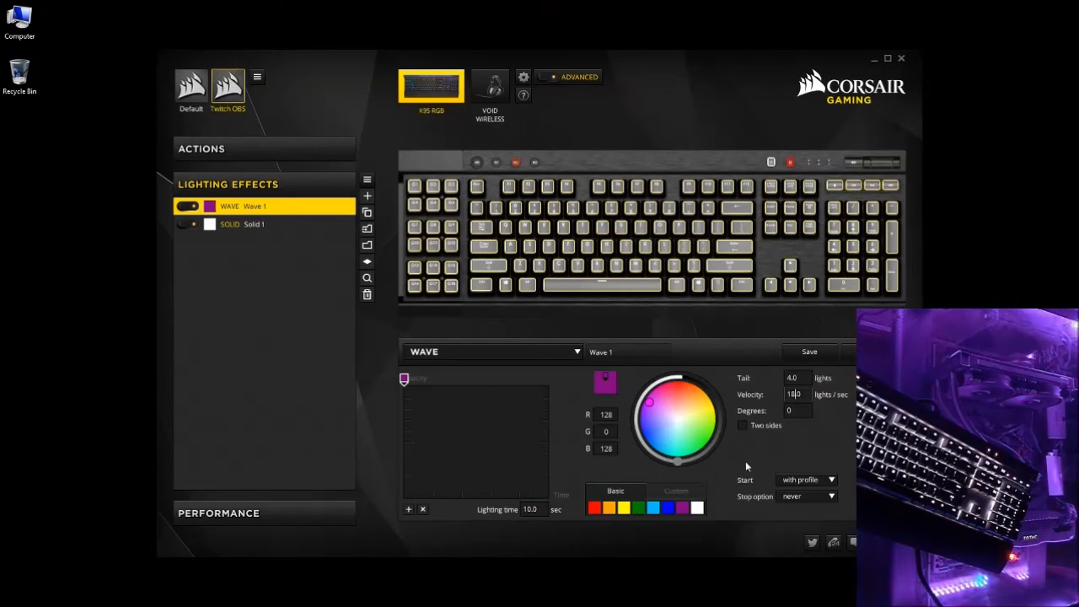
Enable Two sides on the purple Wave, keeping 18.0 lights per second.
left_click(743, 425)
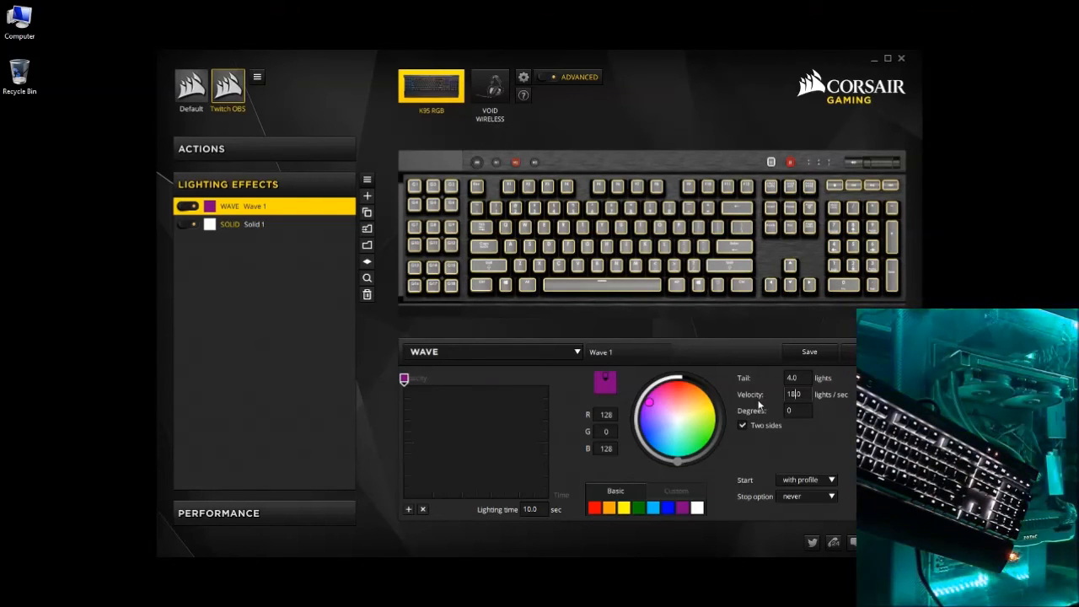
mouse_move(821, 412)
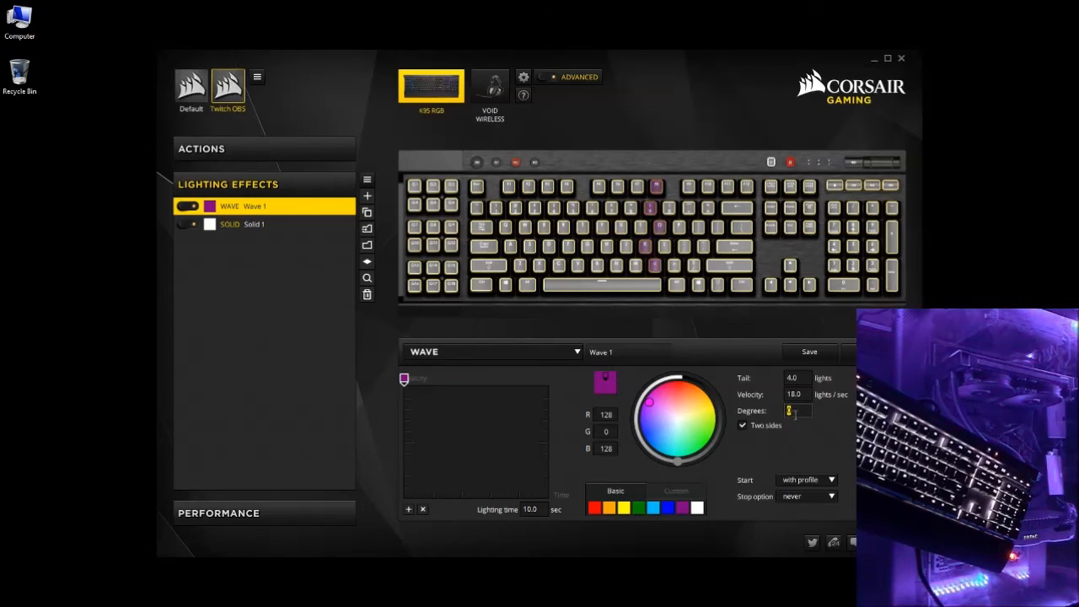
mouse_move(797, 415)
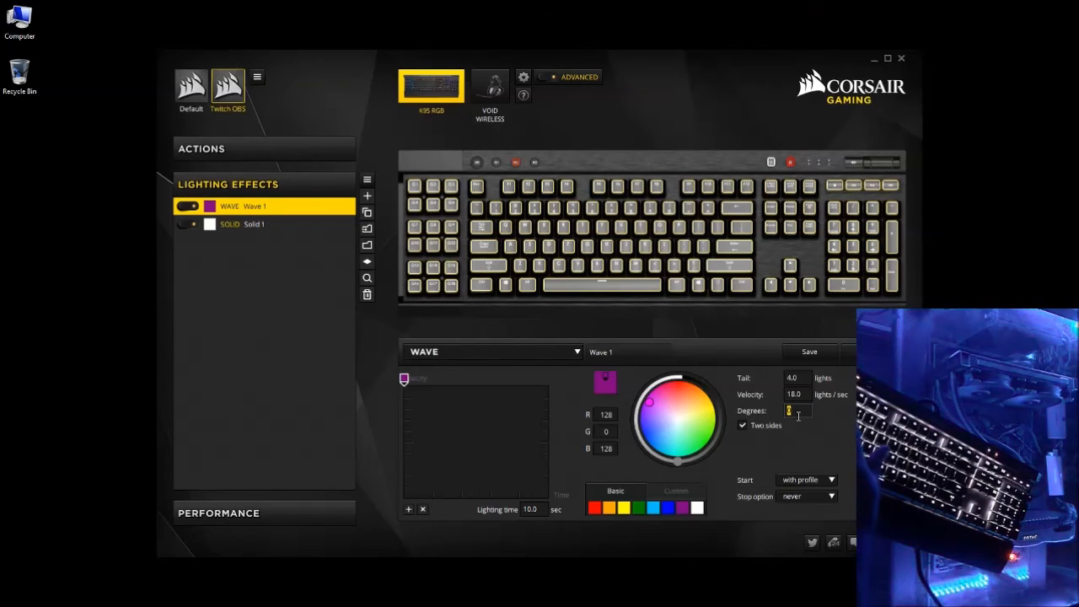
Enter 25 in the two-sided purple wave's Degrees field.
type("25")
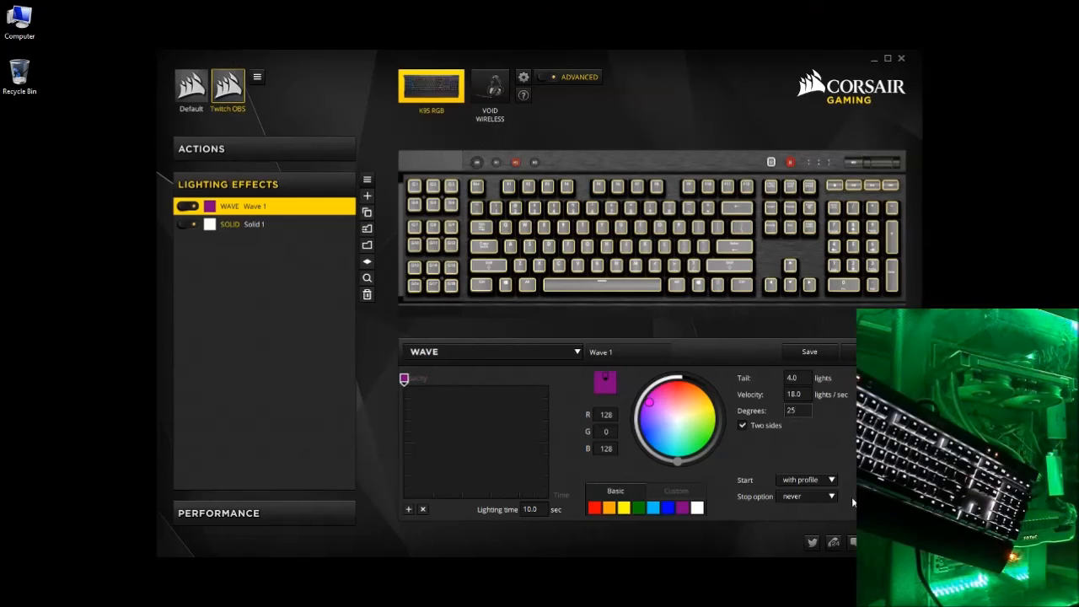
left_click(794, 410)
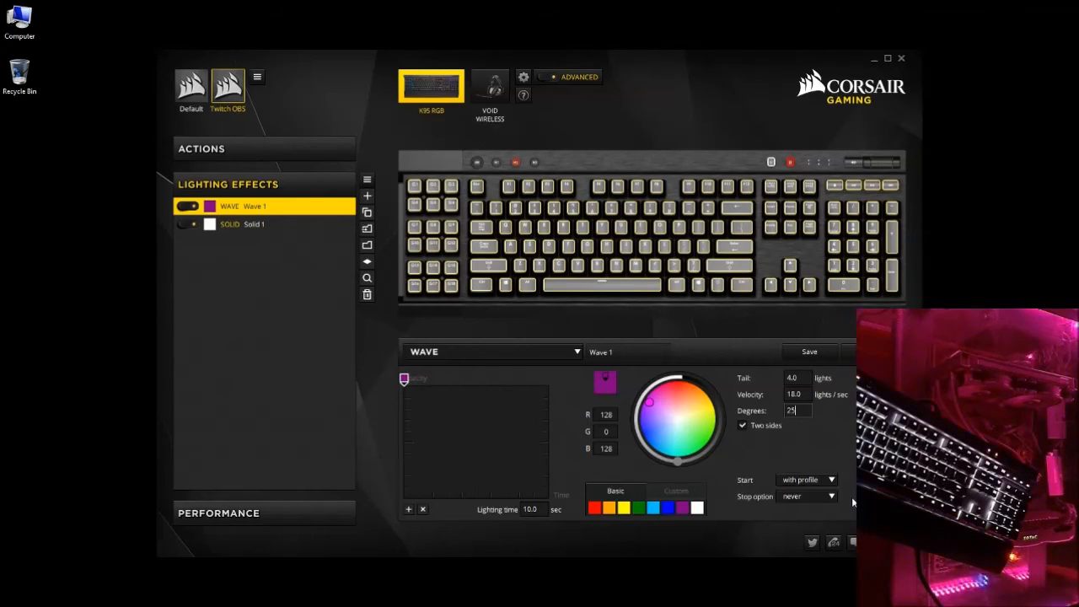